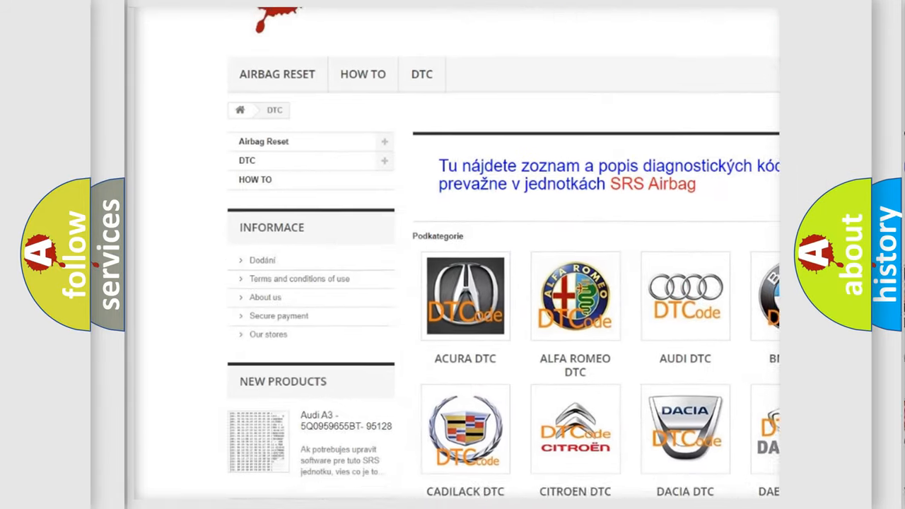
scroll(down, 3)
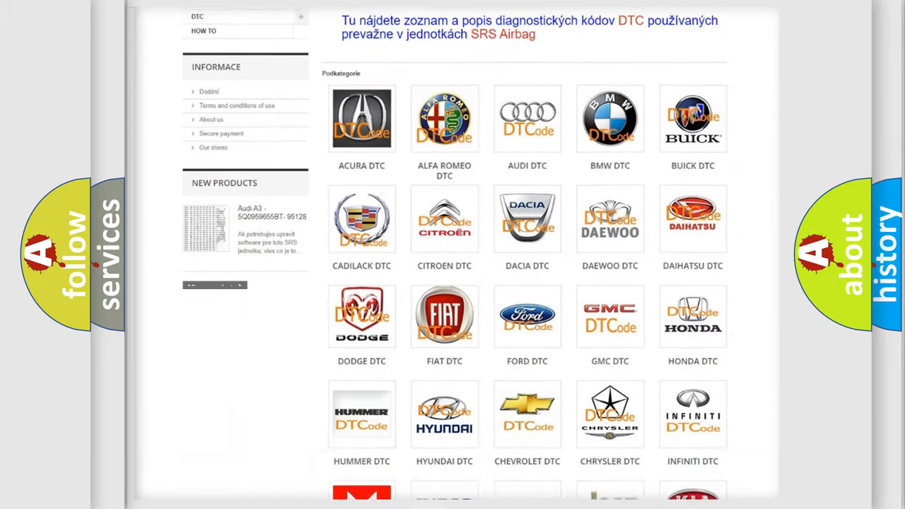
scroll(down, 3)
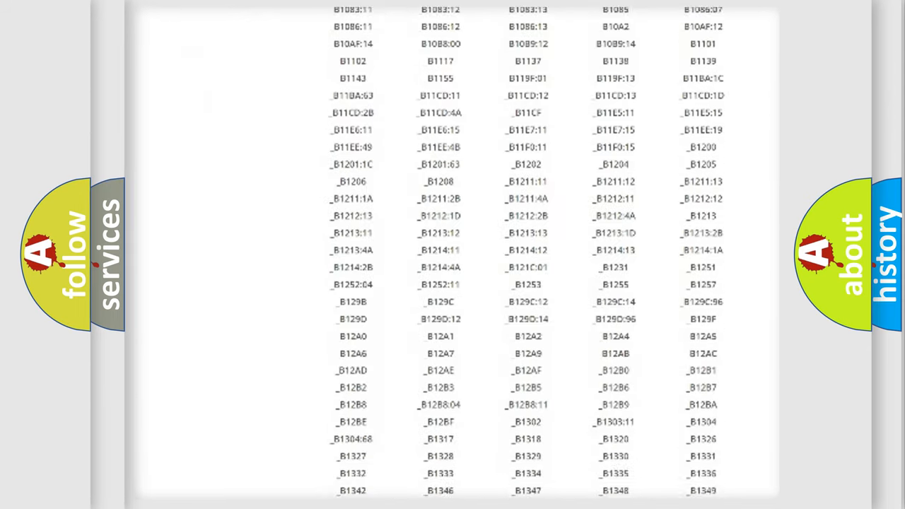
scroll(down, 3)
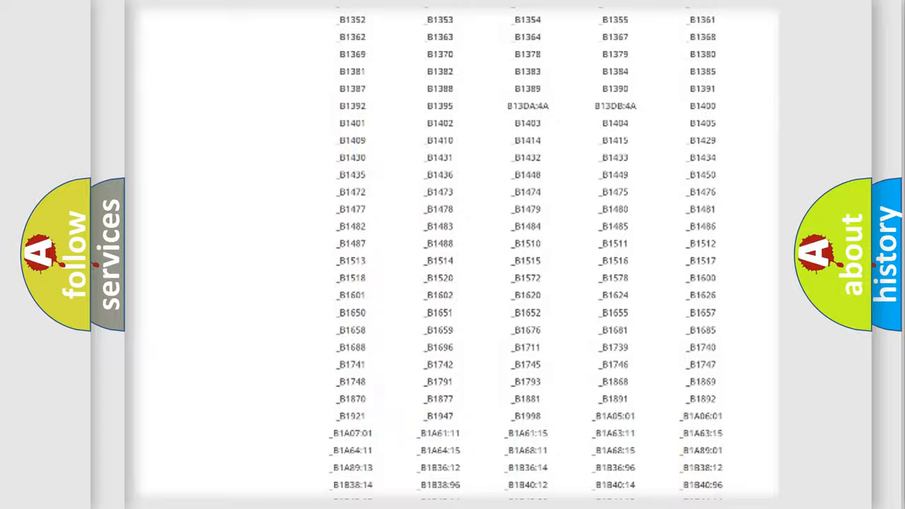